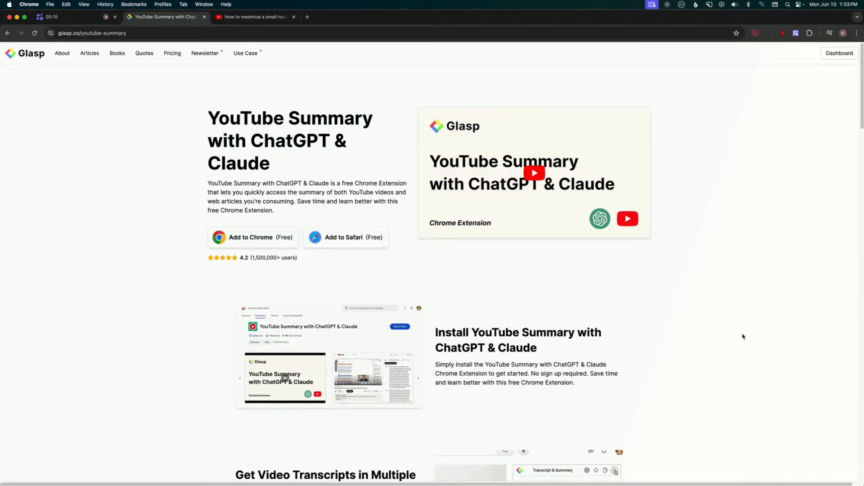
- Switch from the Glasp product page to the YouTube video tab showing the summary widget
click(164, 16)
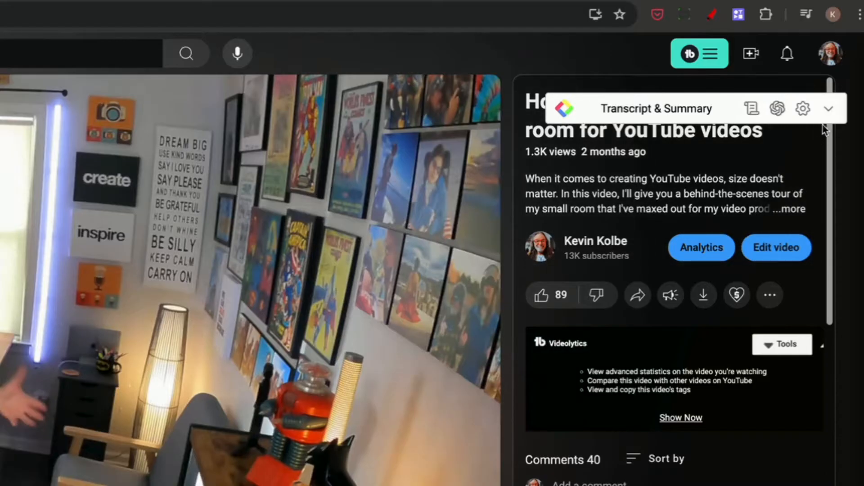
click(828, 108)
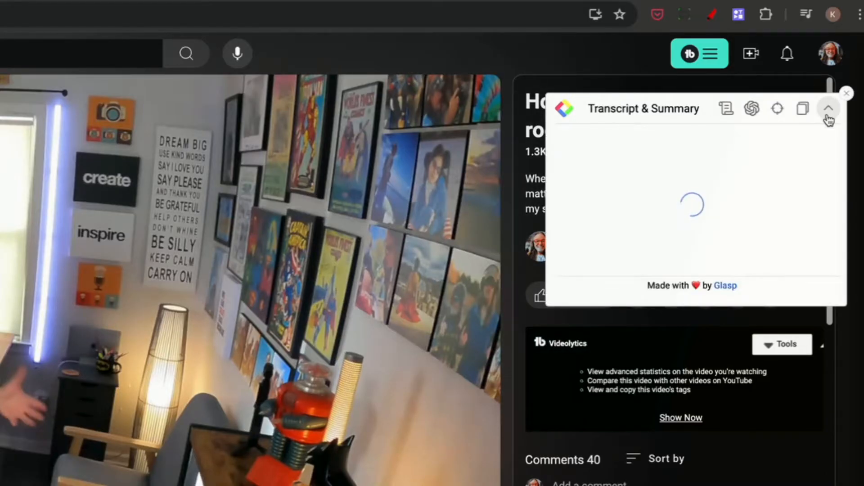
click(828, 108)
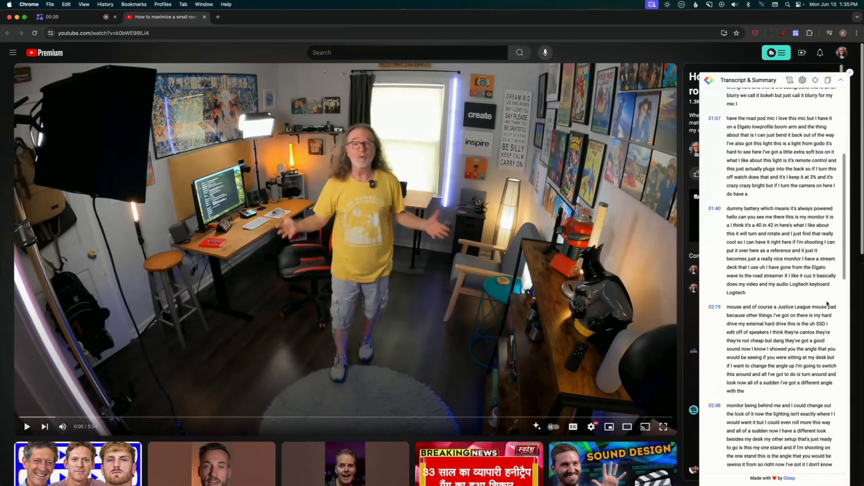
scroll(down, 3)
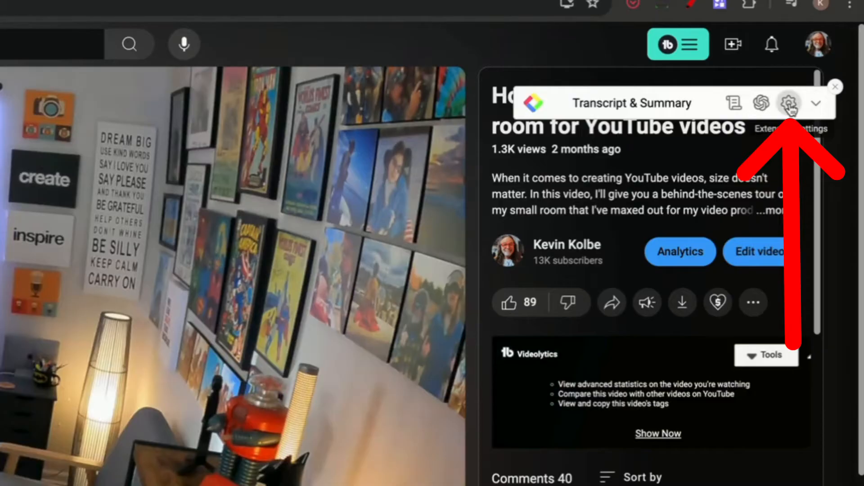
- Open Extension Settings and leave the theme on Light after trying Dark
click(793, 103)
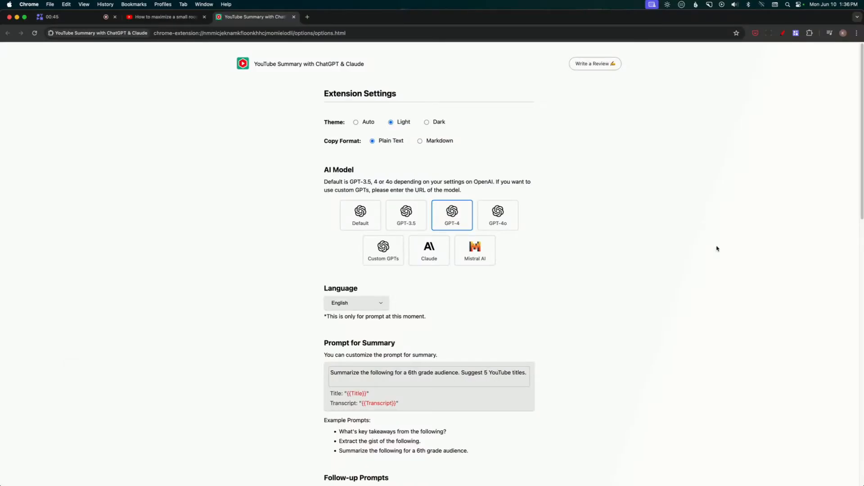
mouse_move(449, 135)
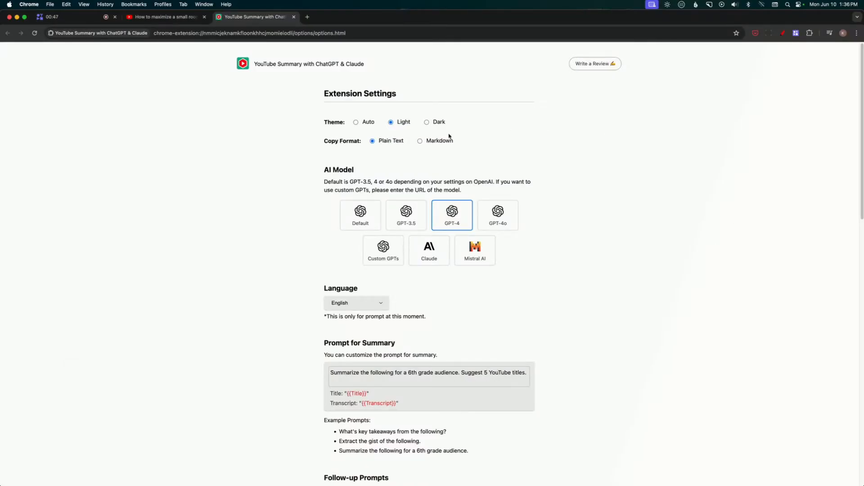
click(427, 123)
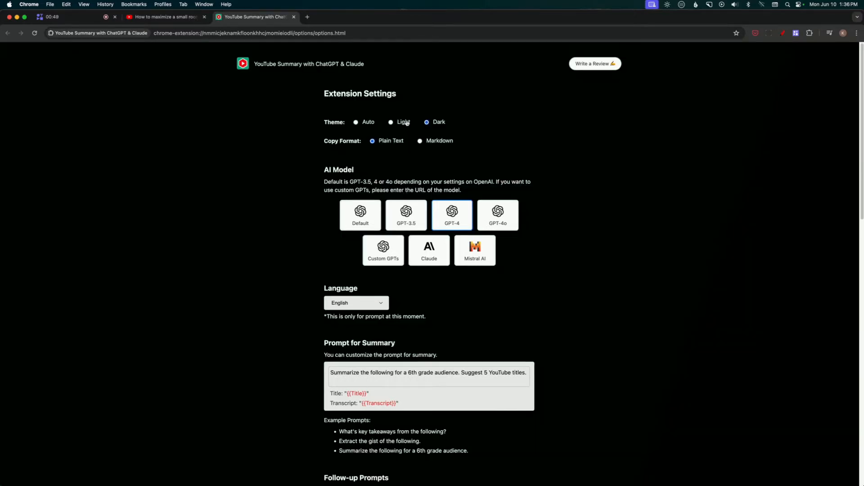
click(391, 122)
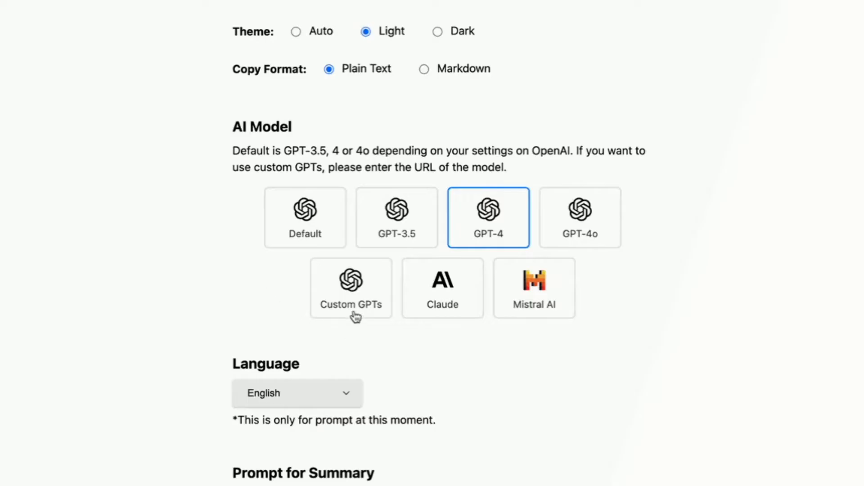
mouse_move(374, 319)
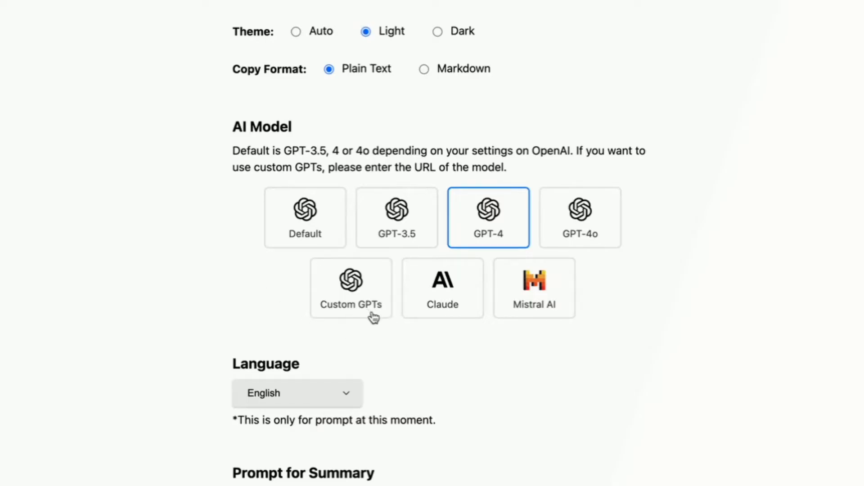
mouse_move(491, 234)
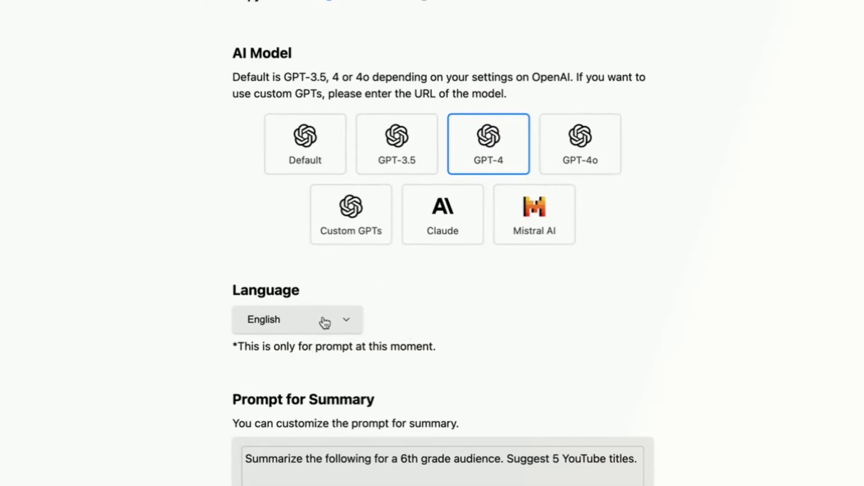
scroll(down, 3)
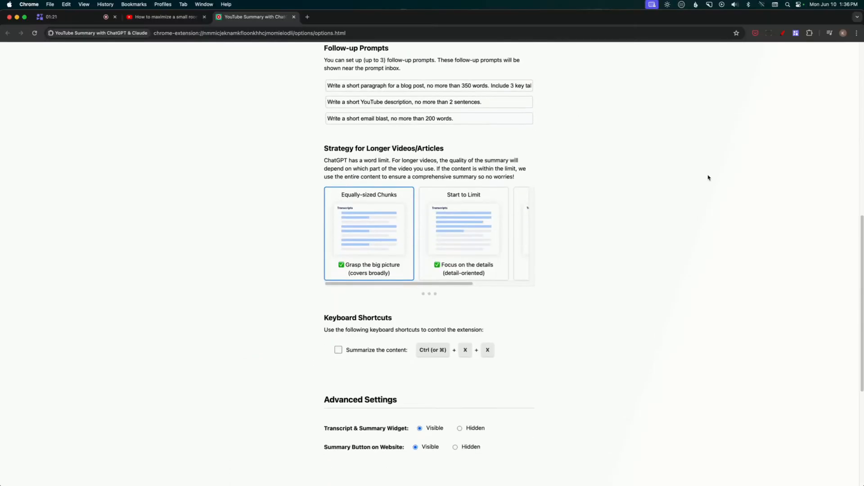
scroll(down, 3)
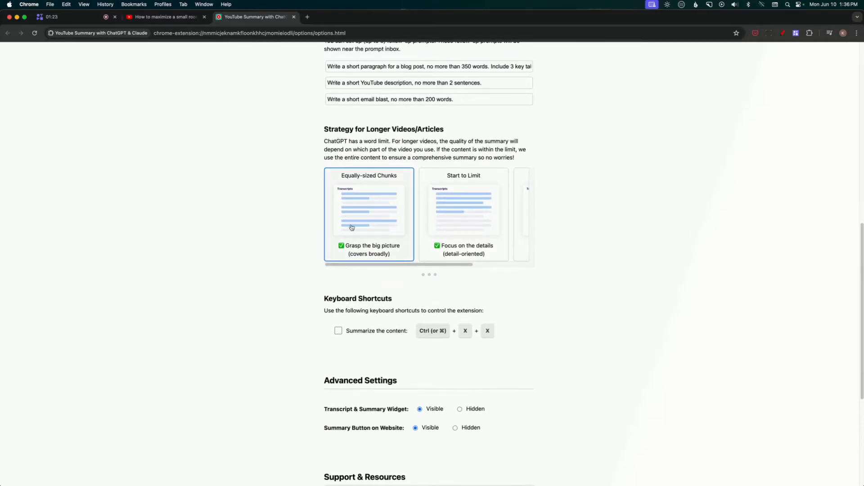
mouse_move(409, 214)
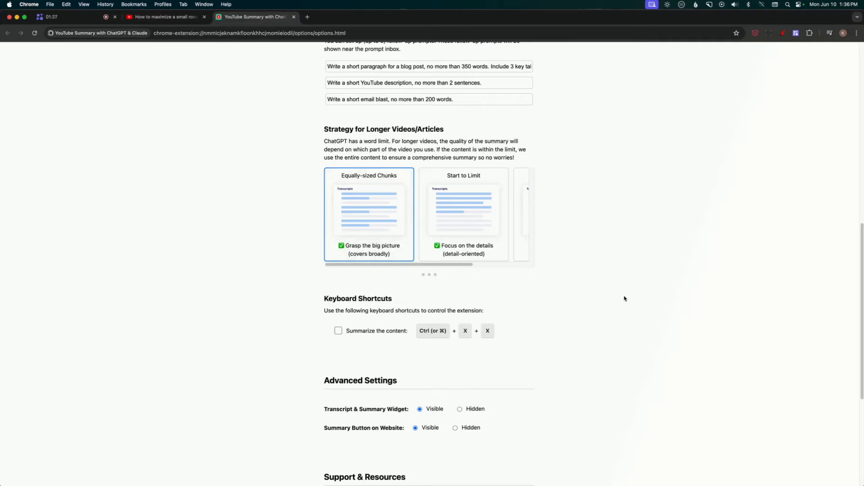
scroll(up, 3)
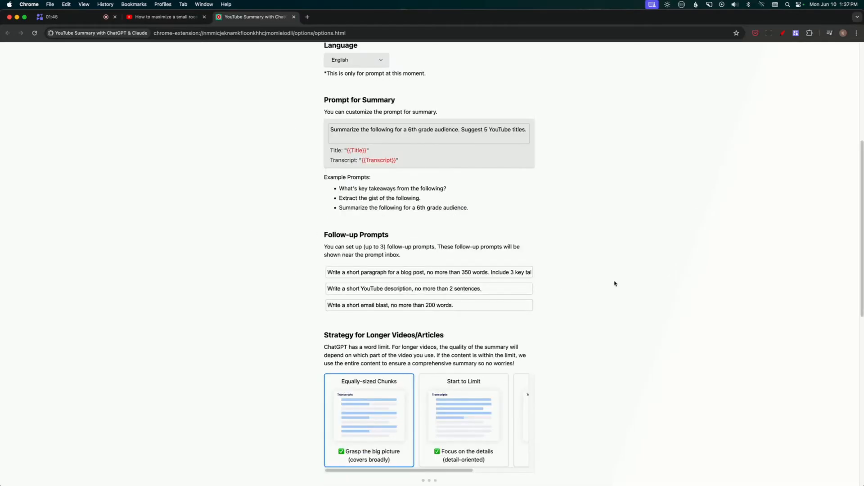
mouse_move(628, 294)
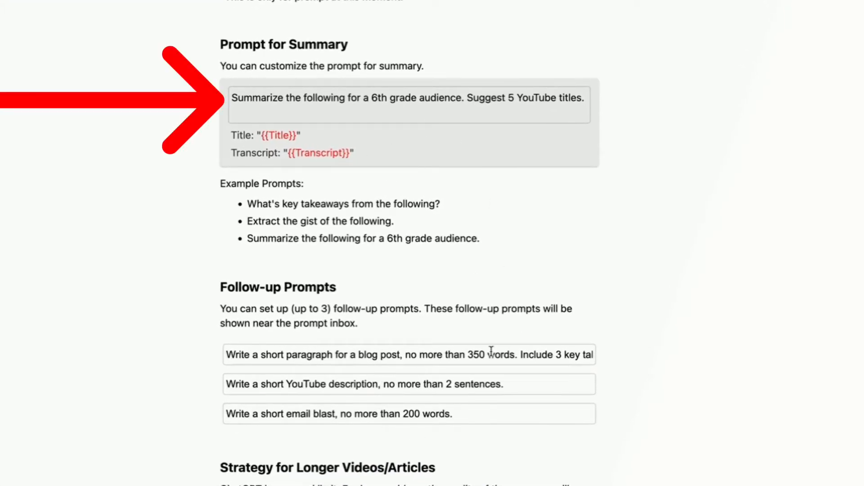
mouse_move(509, 187)
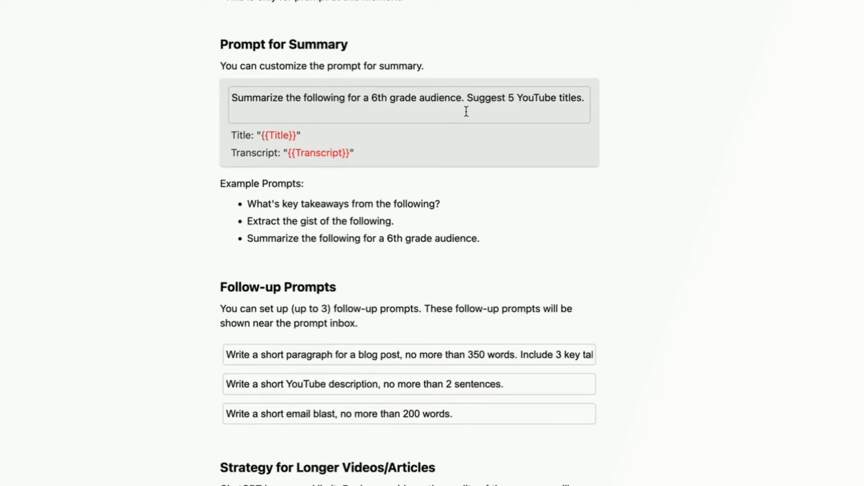
mouse_move(571, 97)
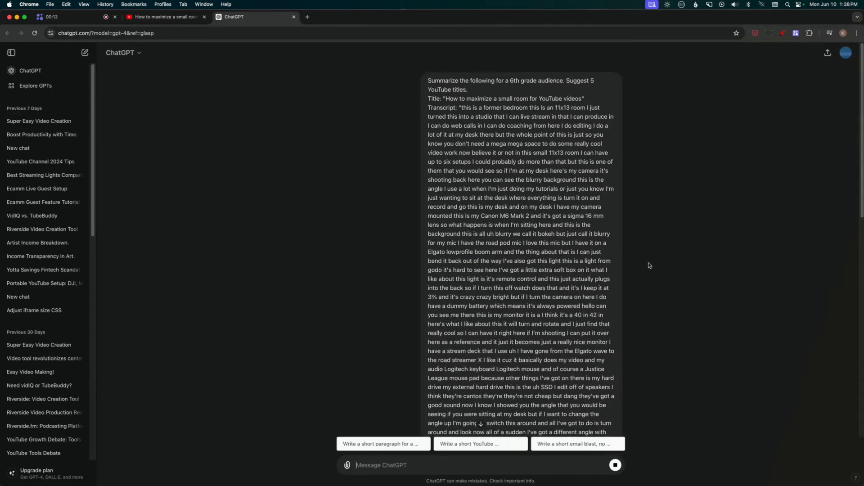
- Request the short blog paragraph and two-sentence YouTube description, leaving the email blast prompt loaded
scroll(down, 3)
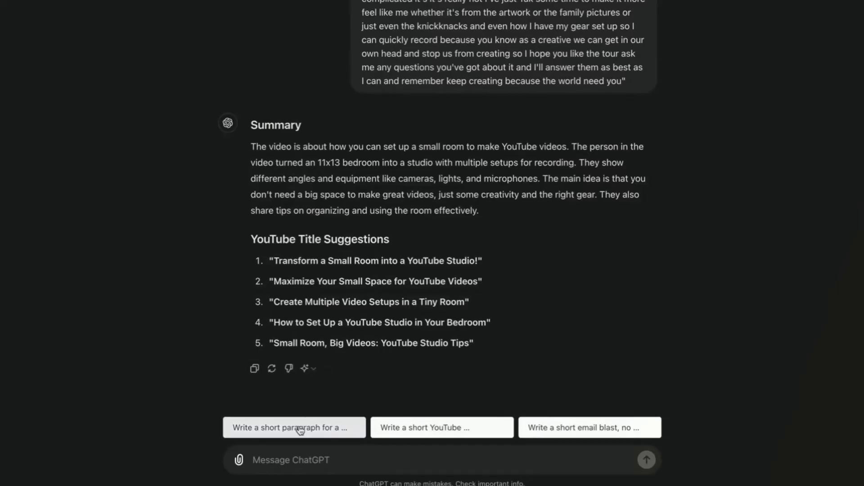
click(294, 428)
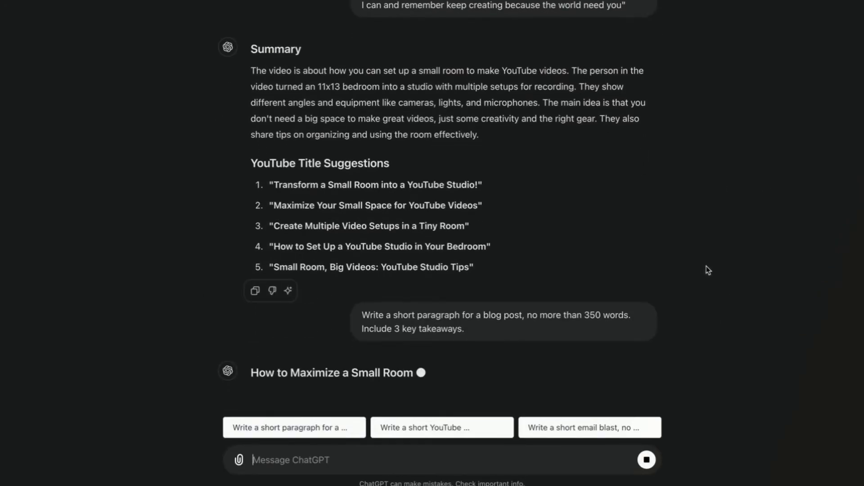
scroll(down, 3)
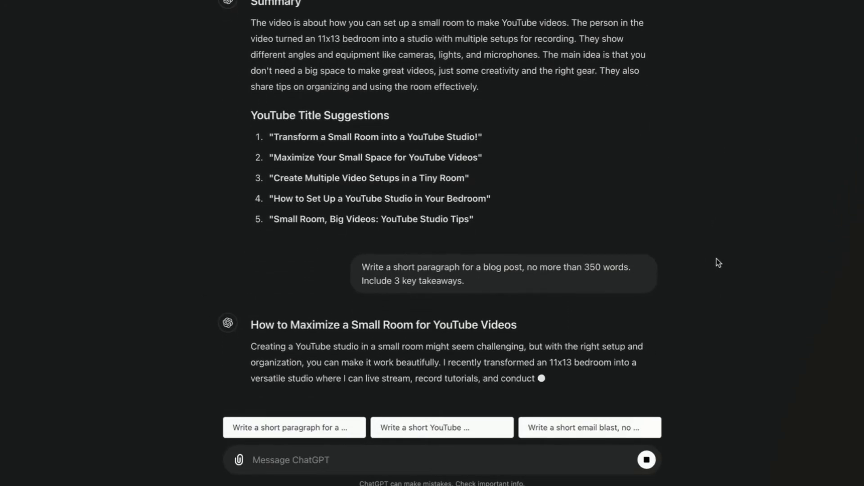
scroll(down, 3)
text(Write a short YouTube description, no more than 2 sentences.)
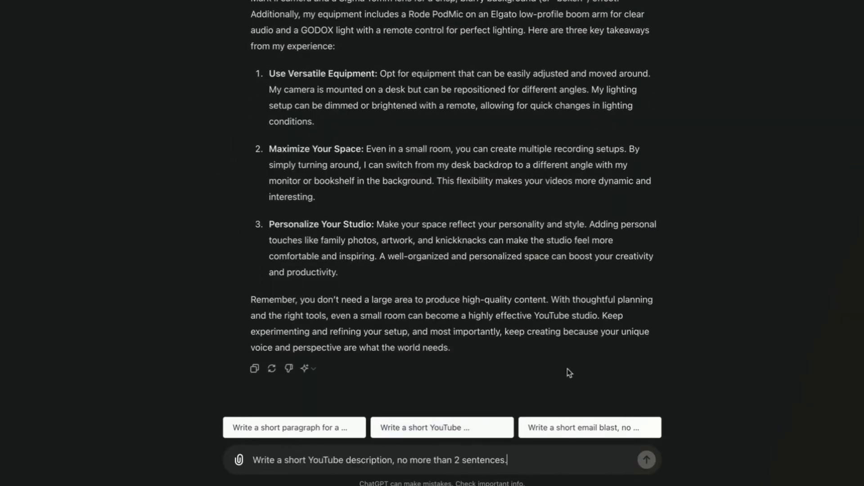
click(647, 460)
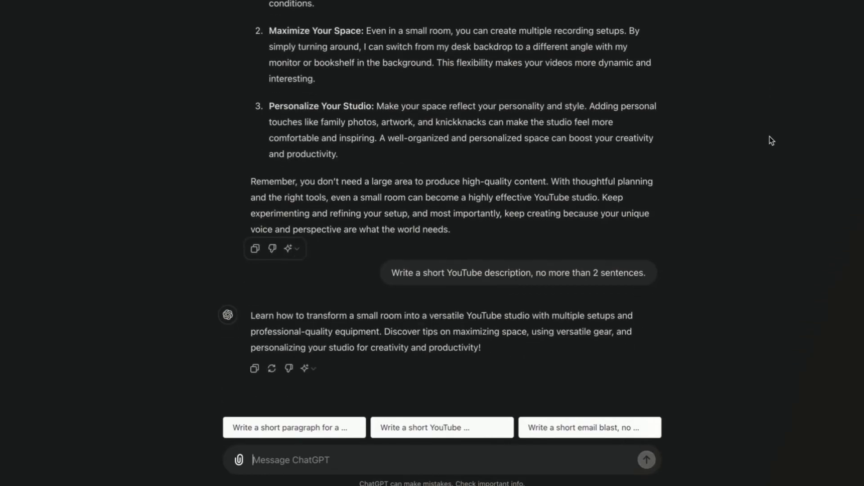
click(589, 428)
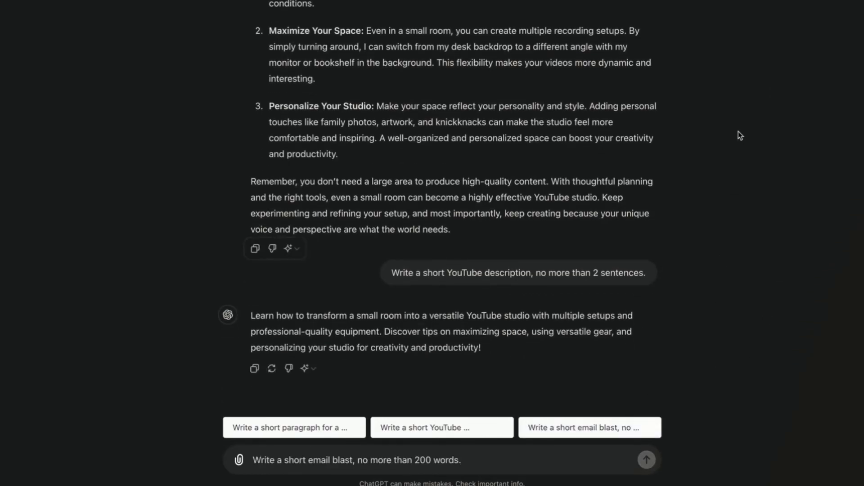
- Send the email blast prompt and get 'Transform Your Small Room into a YouTube Studio!' email
click(647, 460)
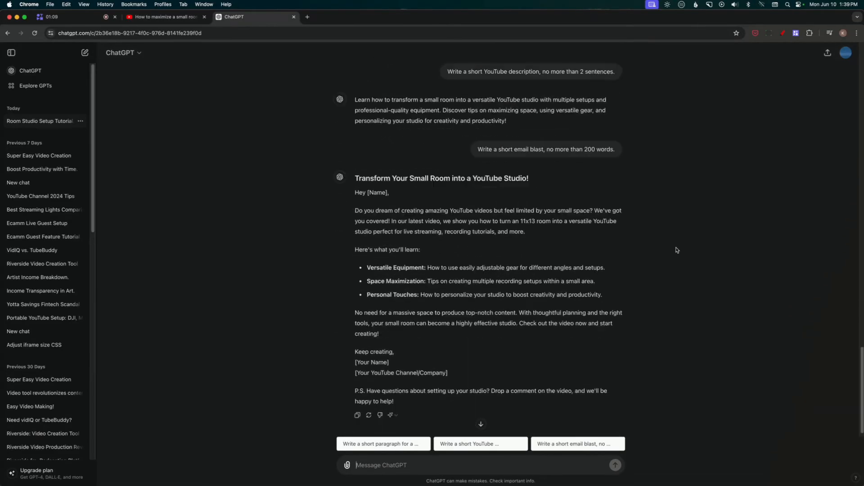
click(357, 418)
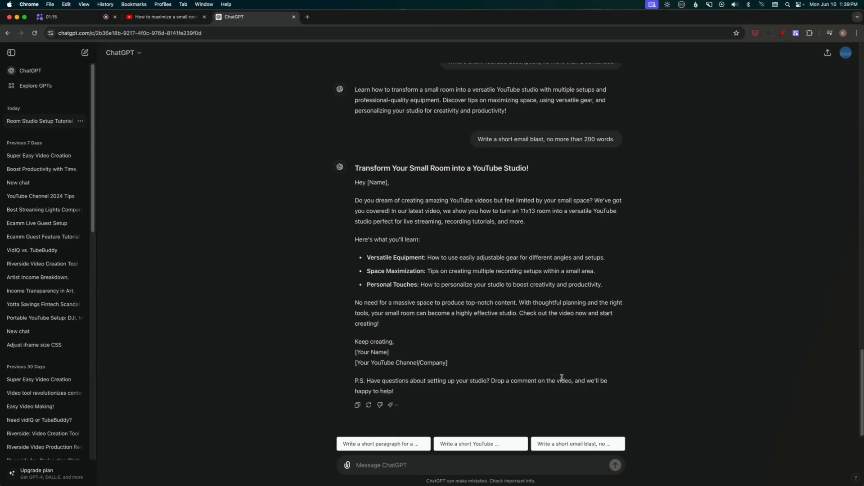
mouse_move(586, 362)
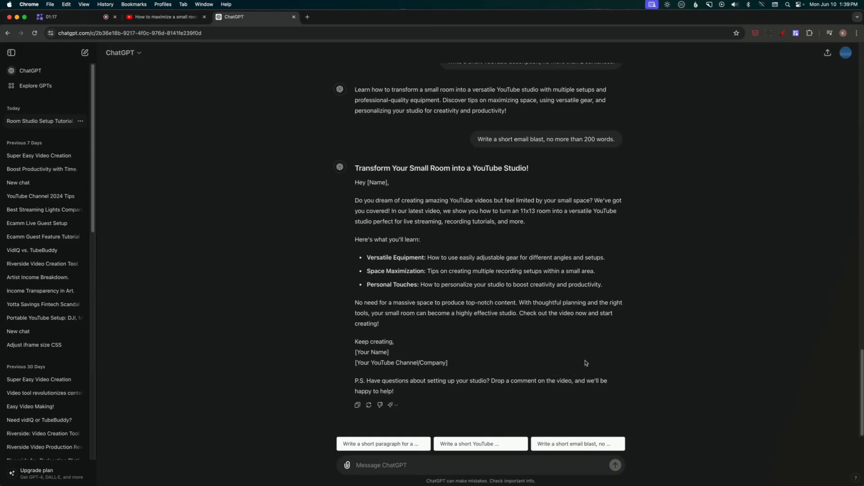